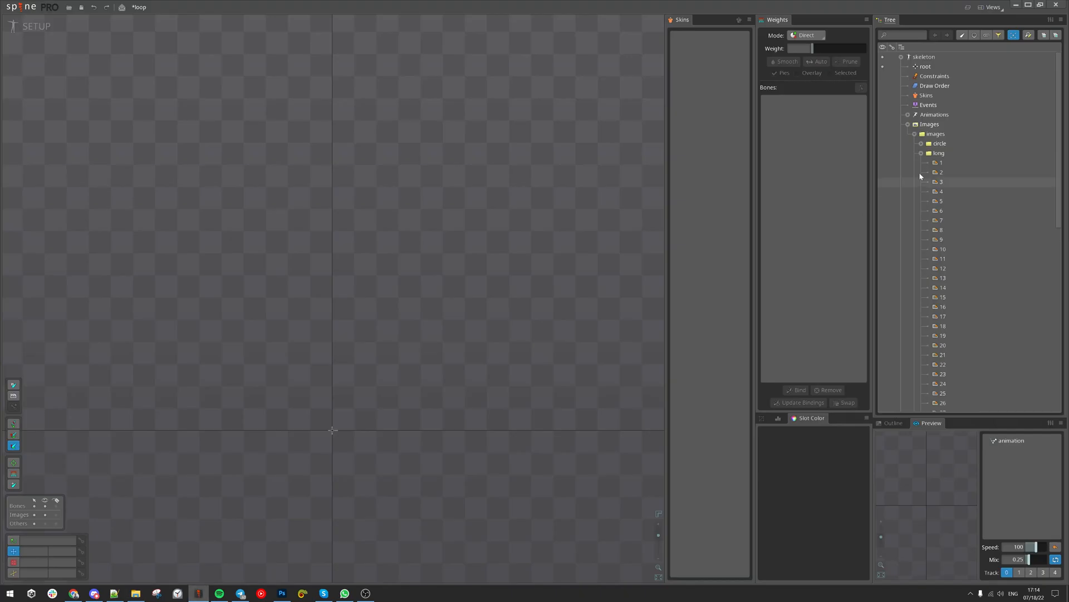
- Add image long/1 as an attachment and make it an image sequence ending at frame 44
click(940, 163)
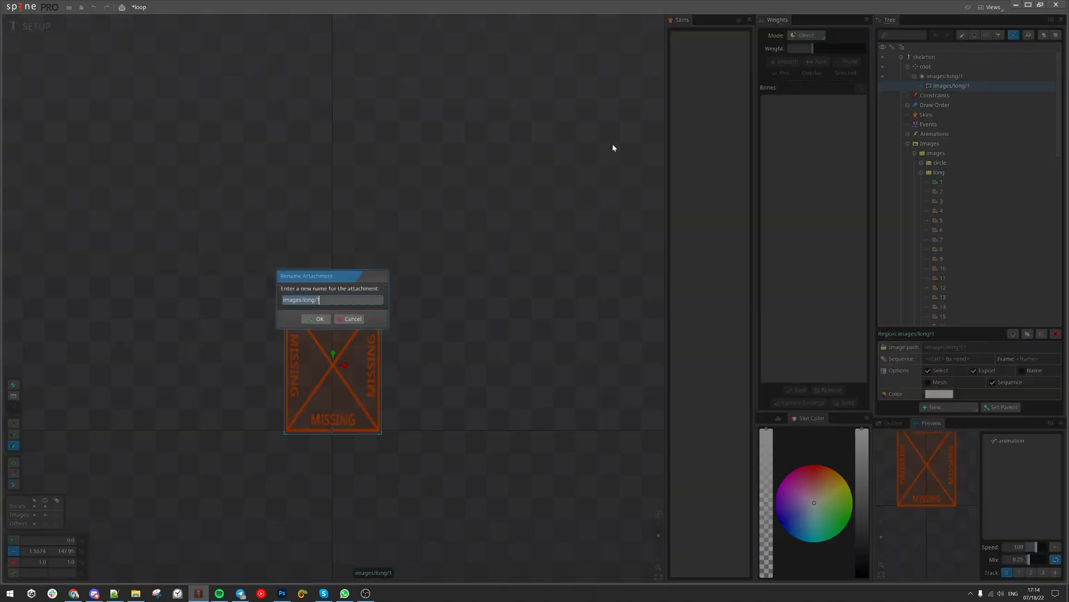
click(315, 318)
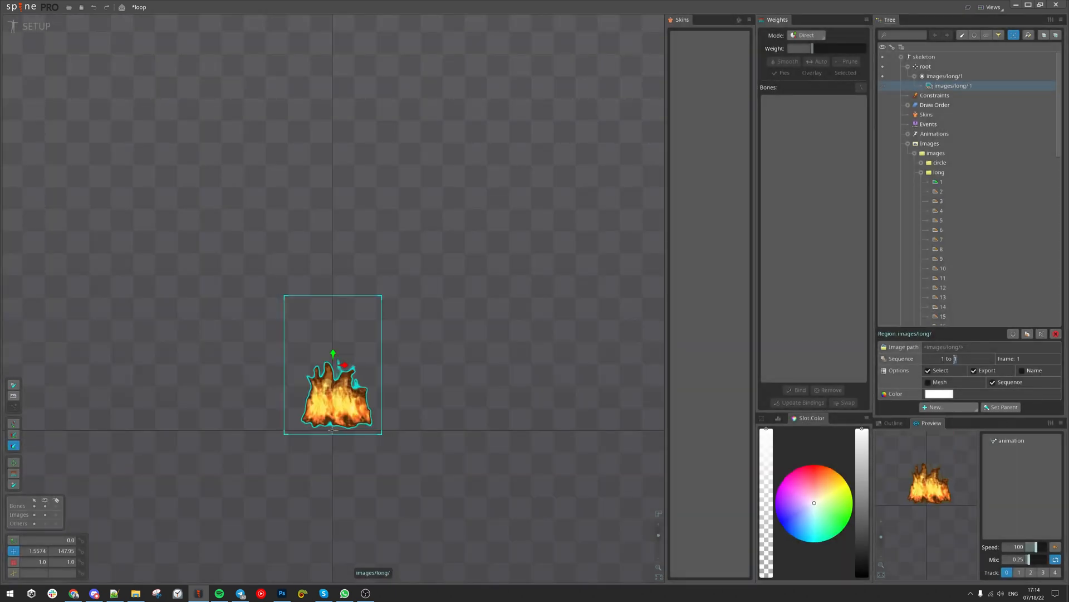
text(44)
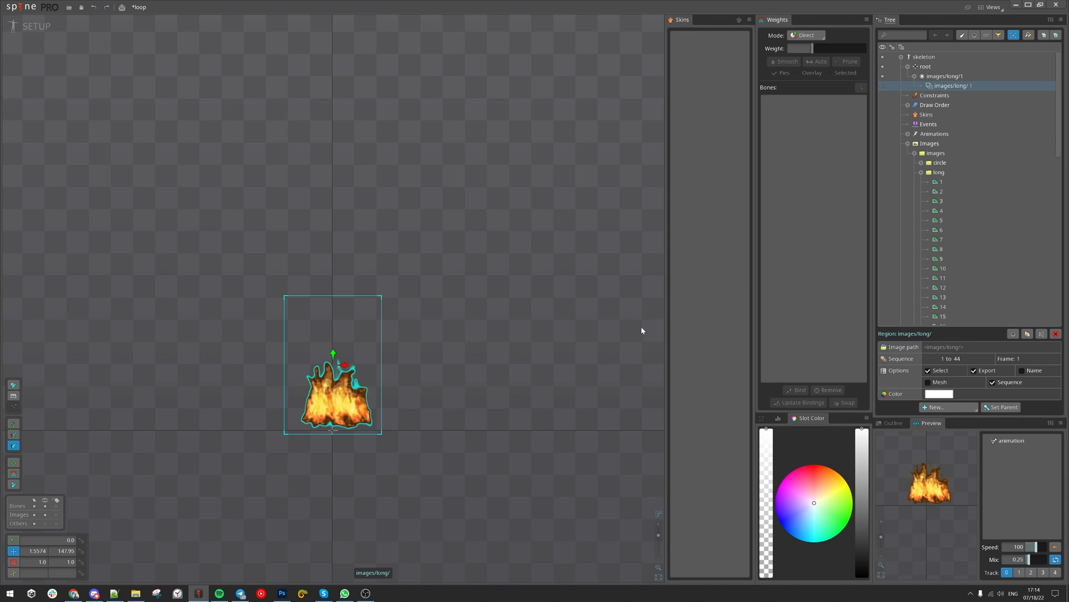
- In Animate mode, key the fire sequence as Loop at 30 FPS and preview the playback
click(32, 25)
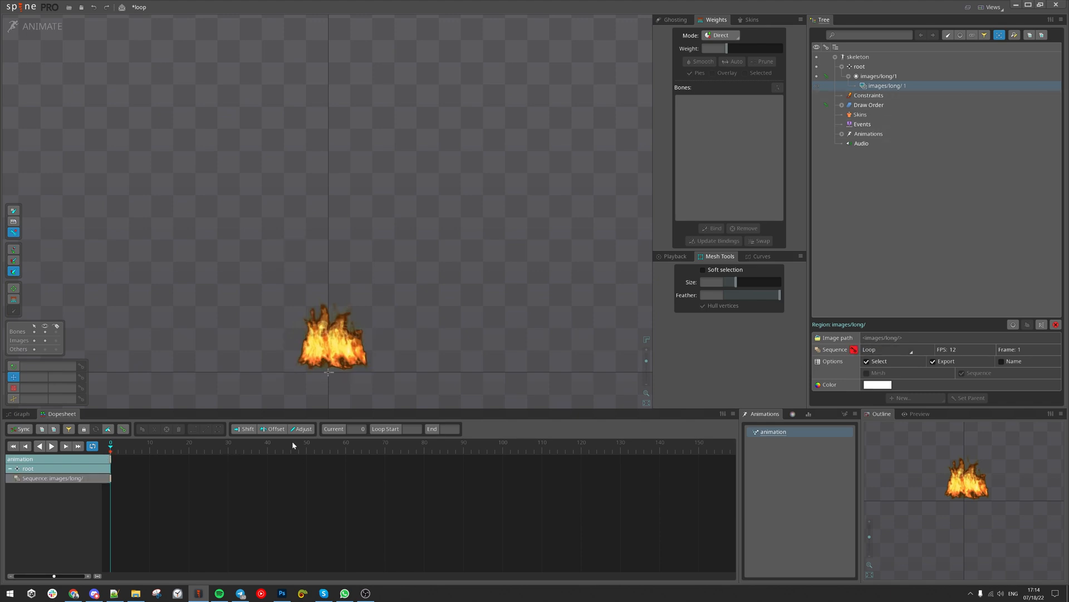
click(286, 446)
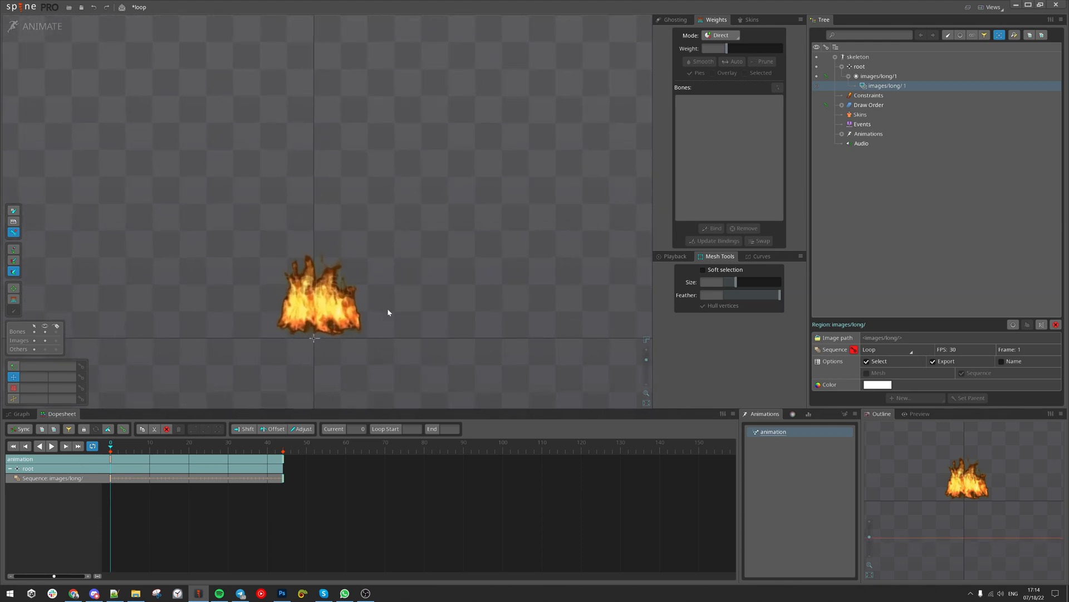
click(52, 445)
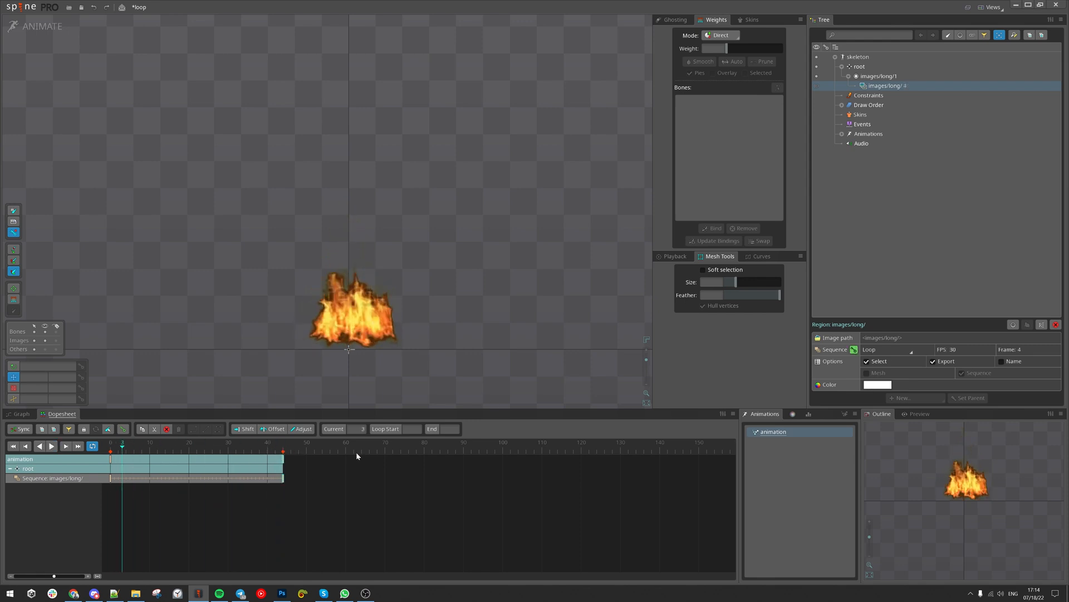
click(52, 446)
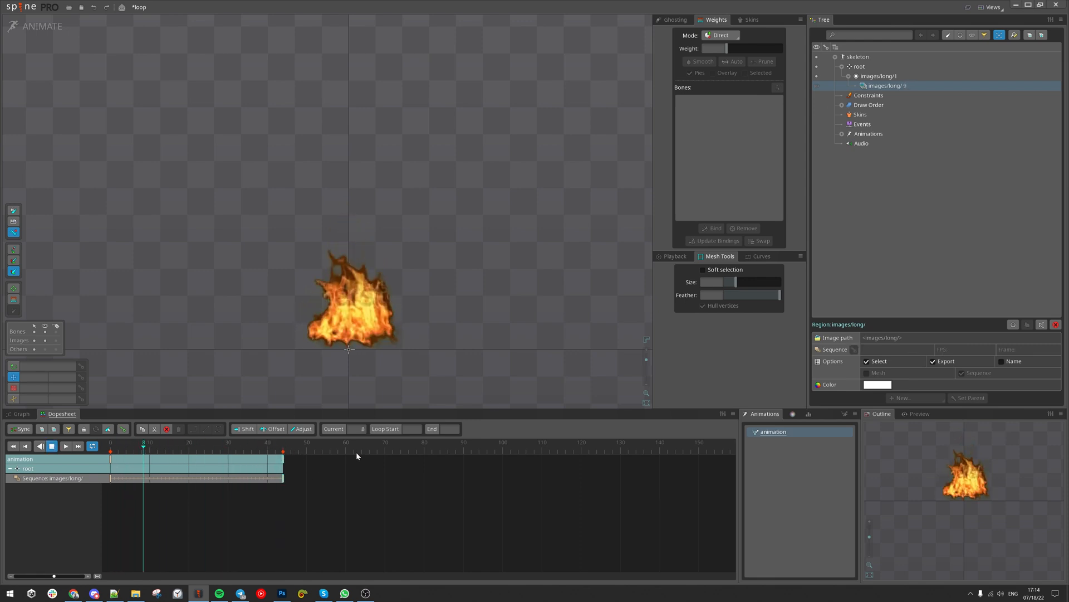
click(52, 445)
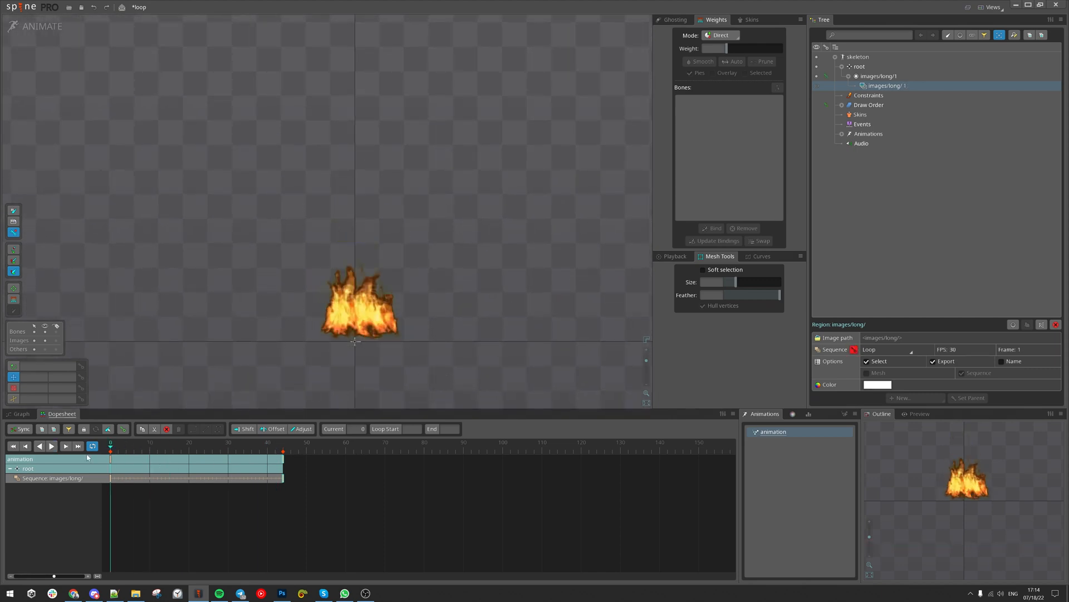
- Key slot images/long/1's colour alpha near the start and near the loop's end, then replay
click(353, 302)
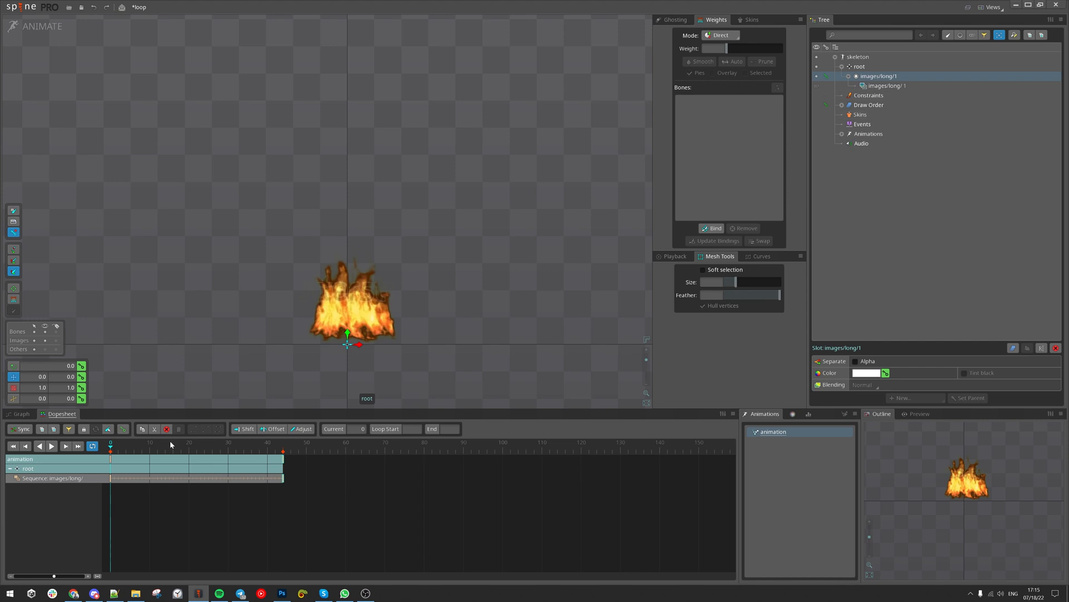
click(867, 372)
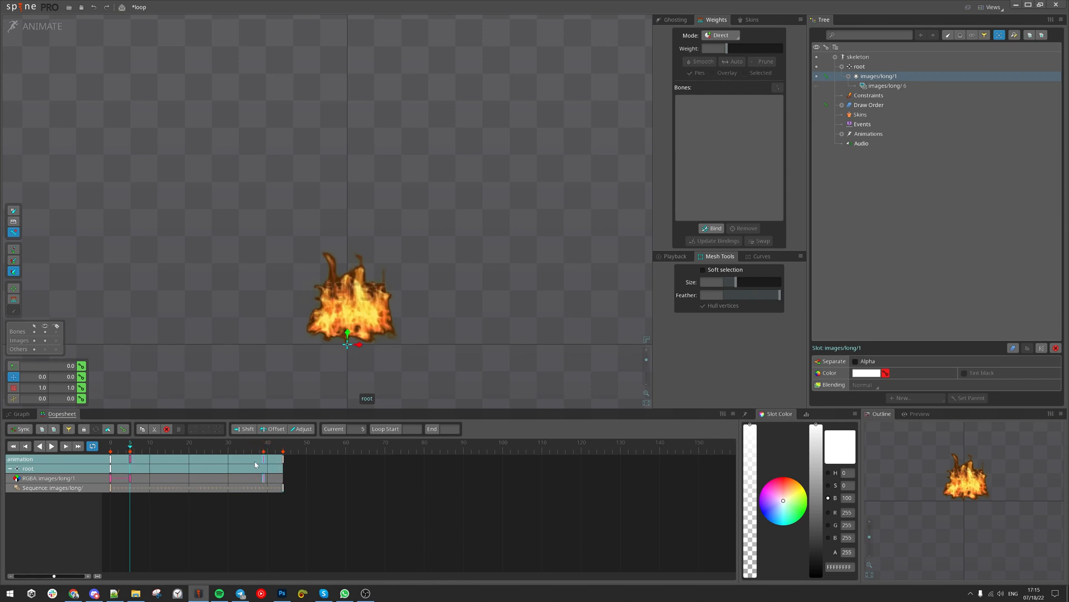
click(259, 451)
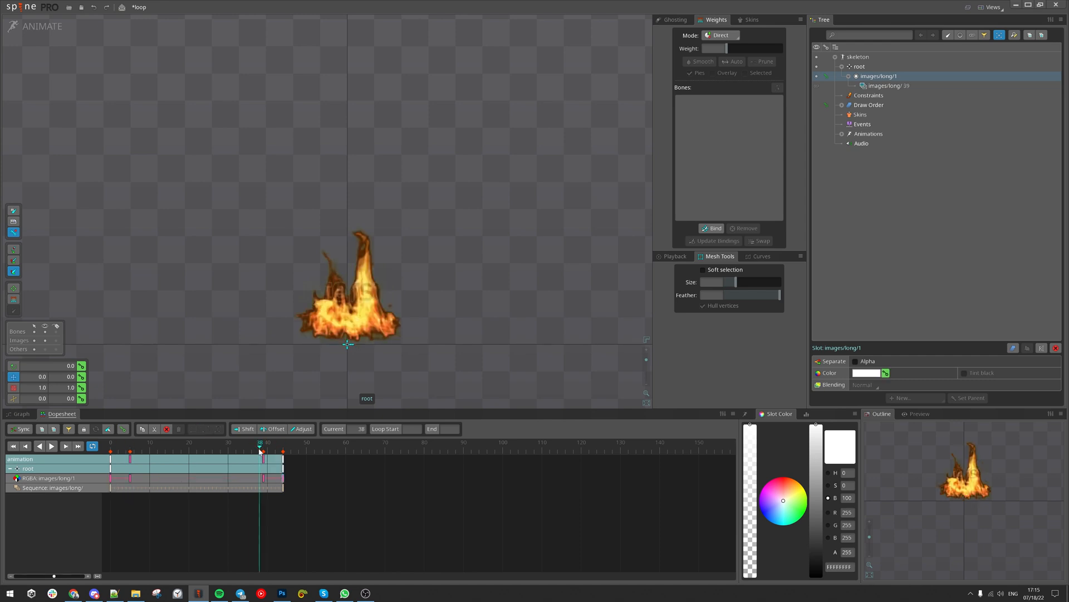
click(262, 450)
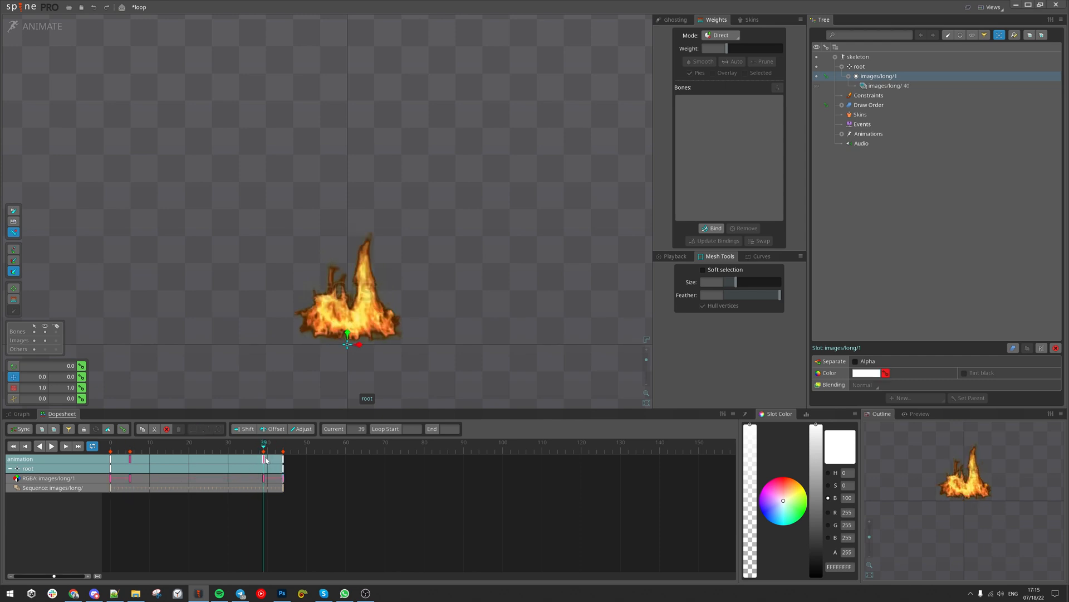
click(52, 446)
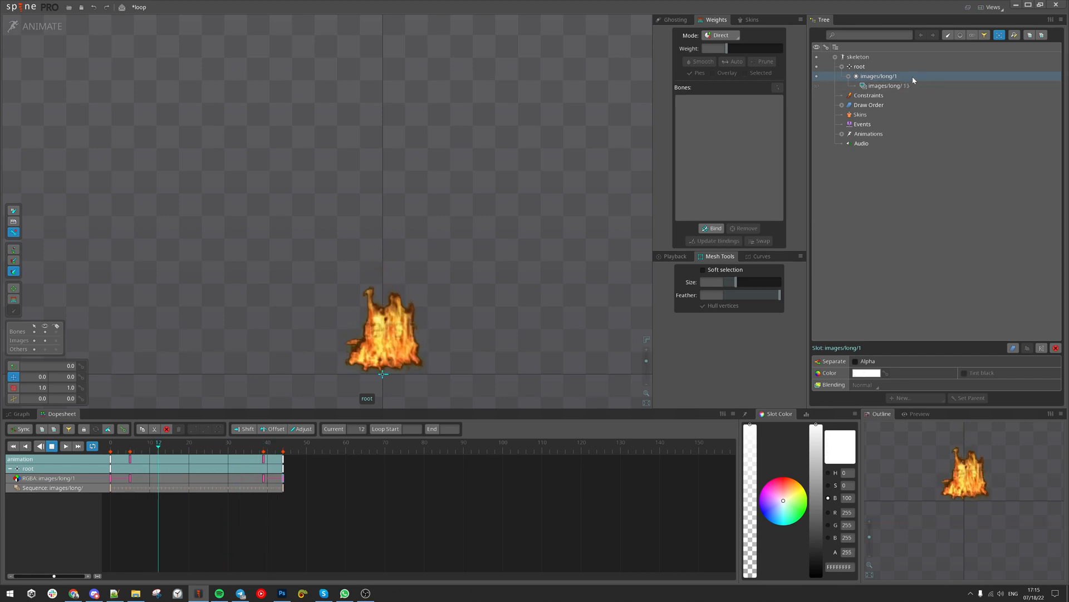
- In Setup mode, duplicate slot images/long/1 together with its keys
click(35, 26)
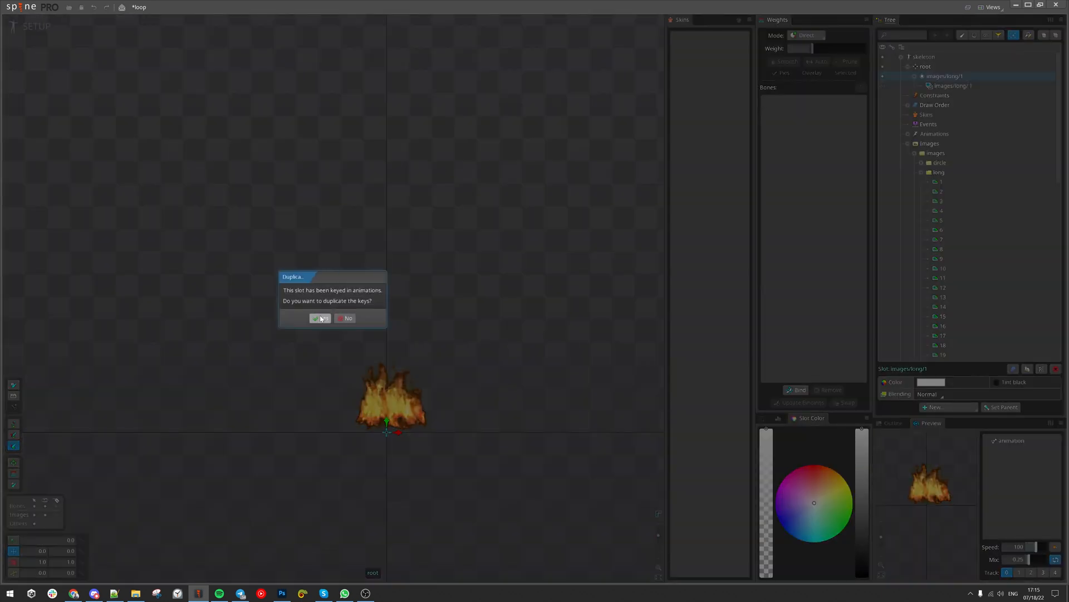
click(320, 317)
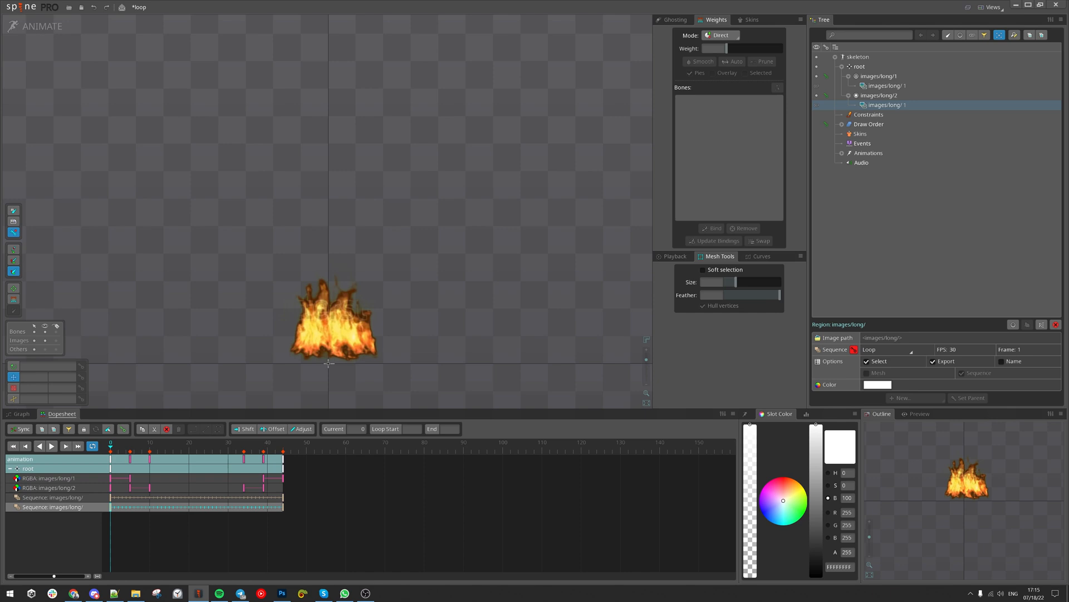
mouse_move(977, 358)
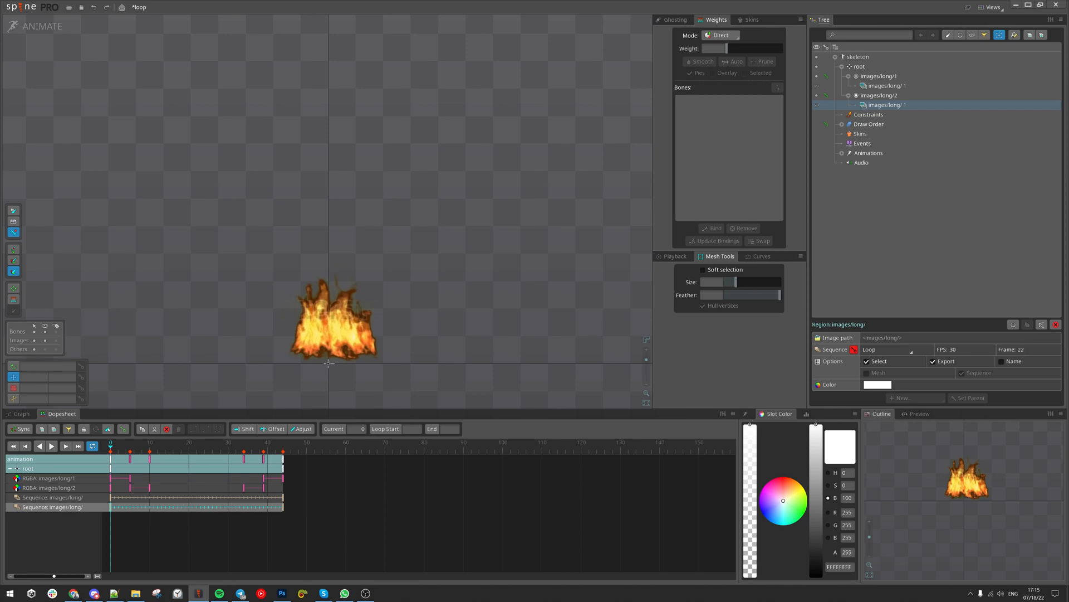
- Play the layered two-slot fire loop and bring up the Spine menu
click(52, 445)
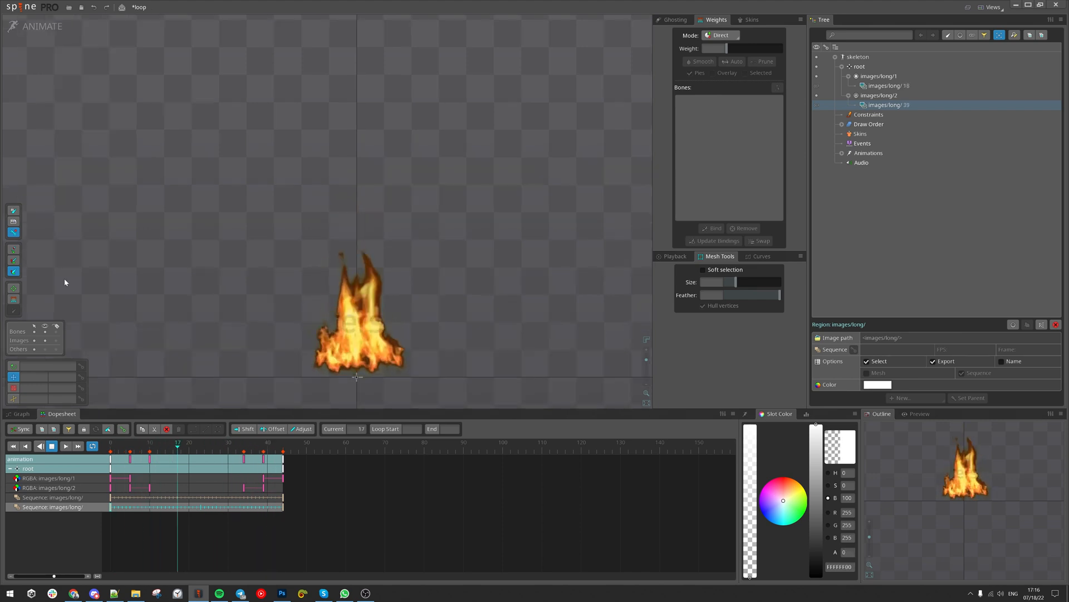
click(20, 7)
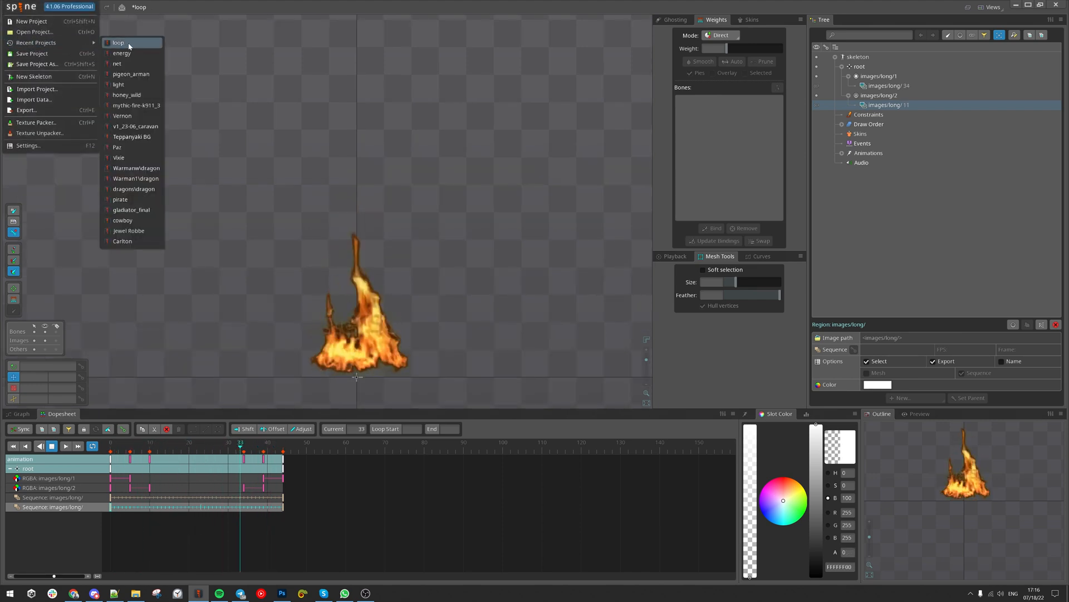
- Open the energy project from Recent Projects and preview its all and waterfall animations alternately
click(117, 42)
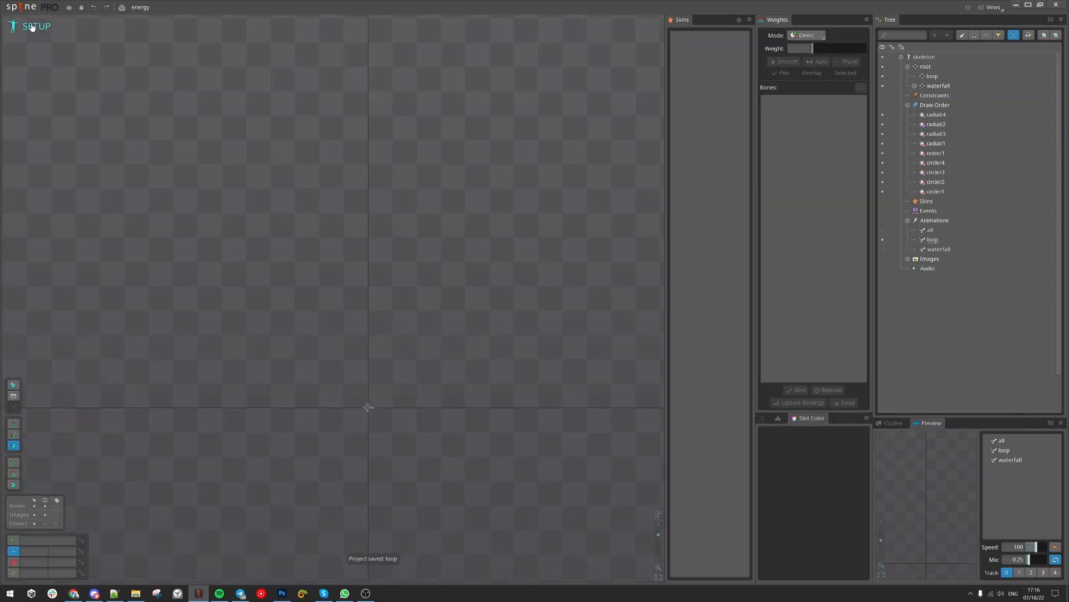
click(38, 25)
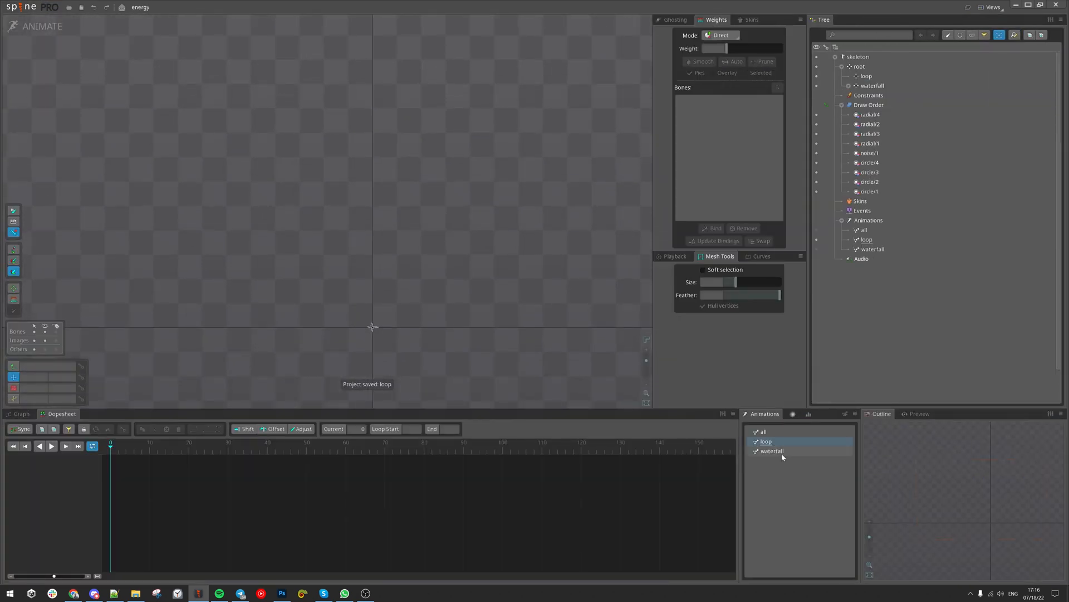
click(763, 431)
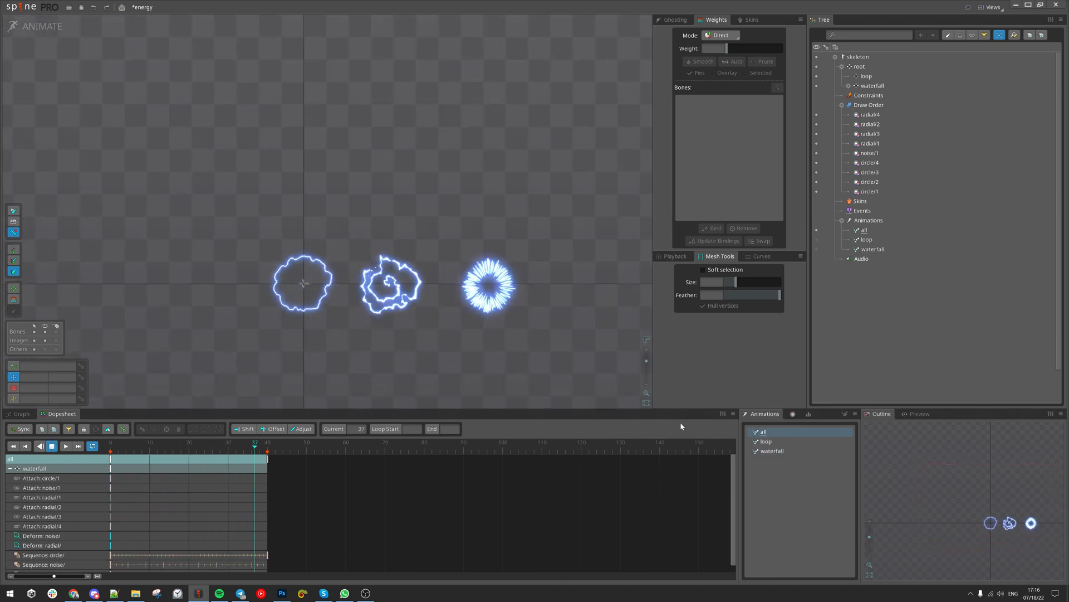
click(771, 451)
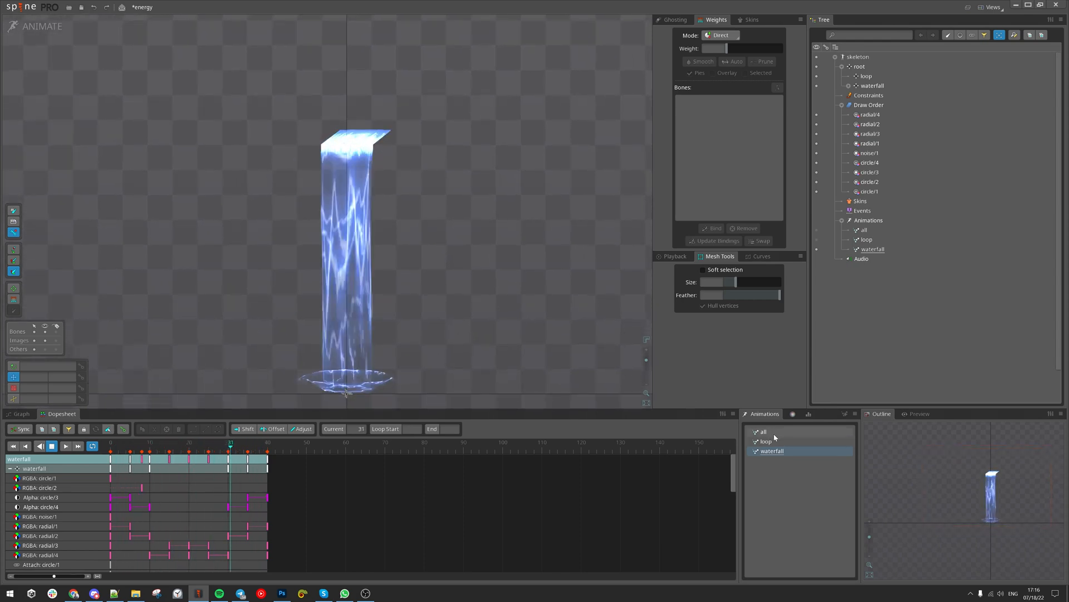
click(764, 431)
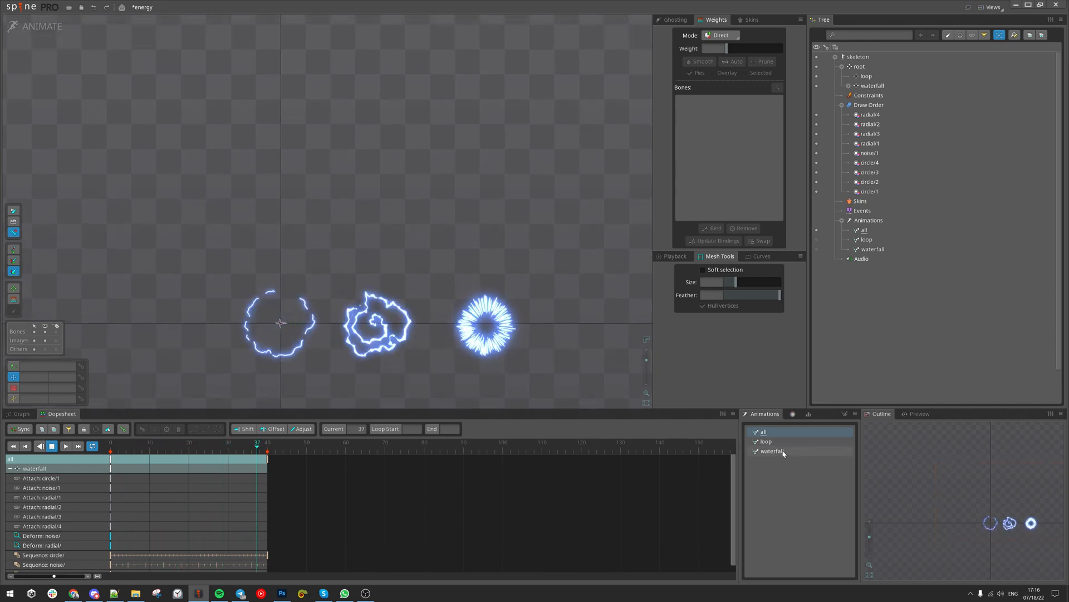
click(771, 451)
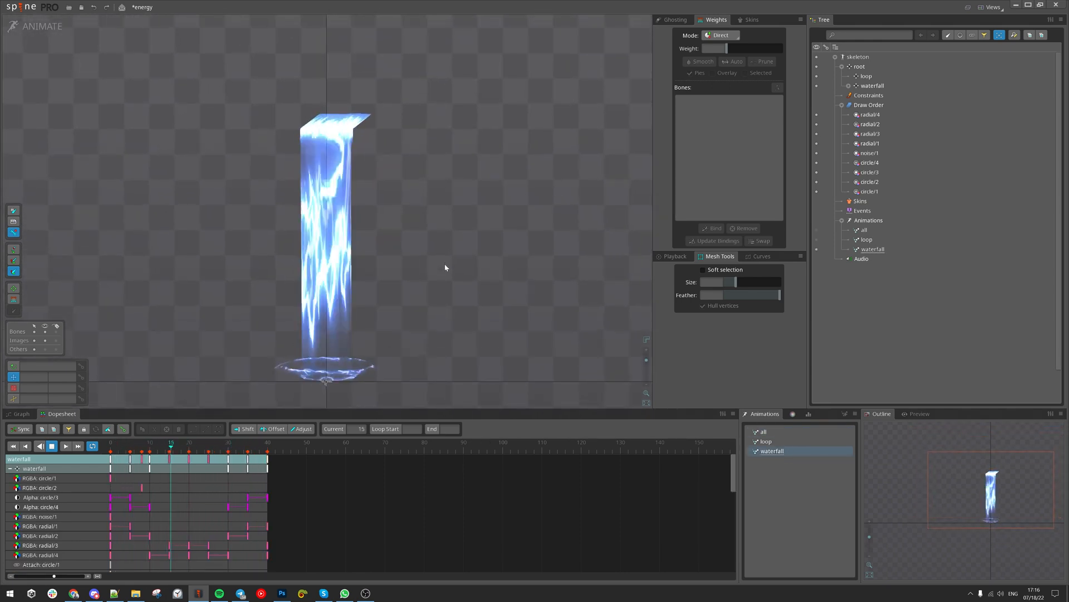